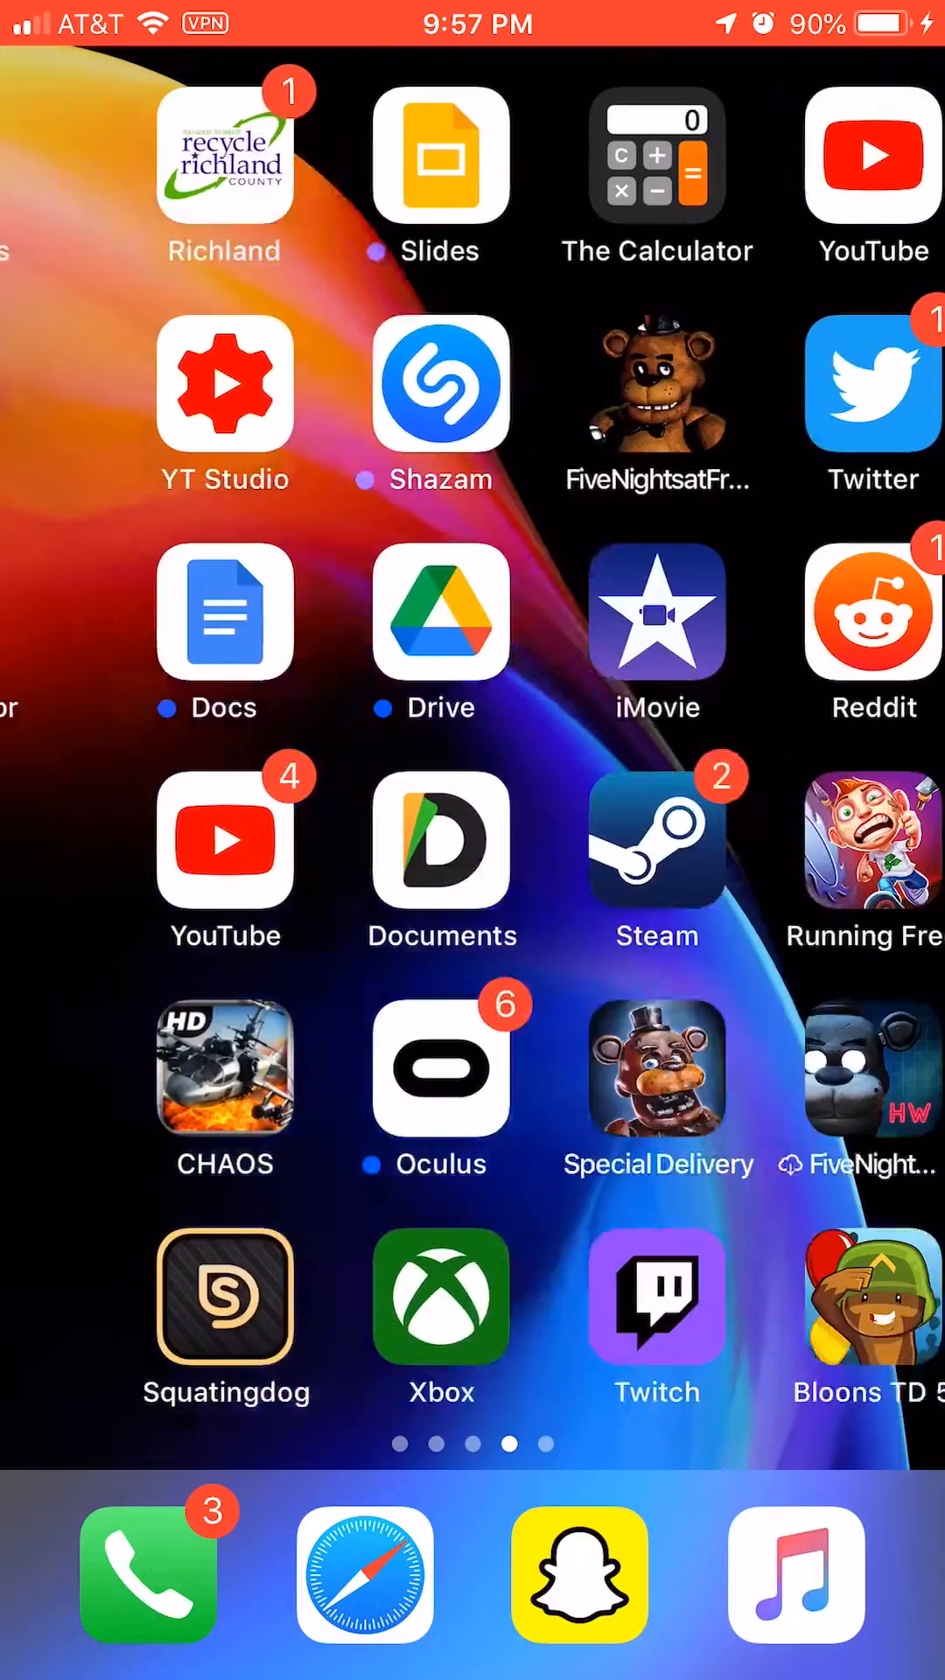
Step: Swipe across the Home Screen pages to reach and launch Cydia
{"action": "scroll", "scroll_direction": "left", "scroll_amount": 3}
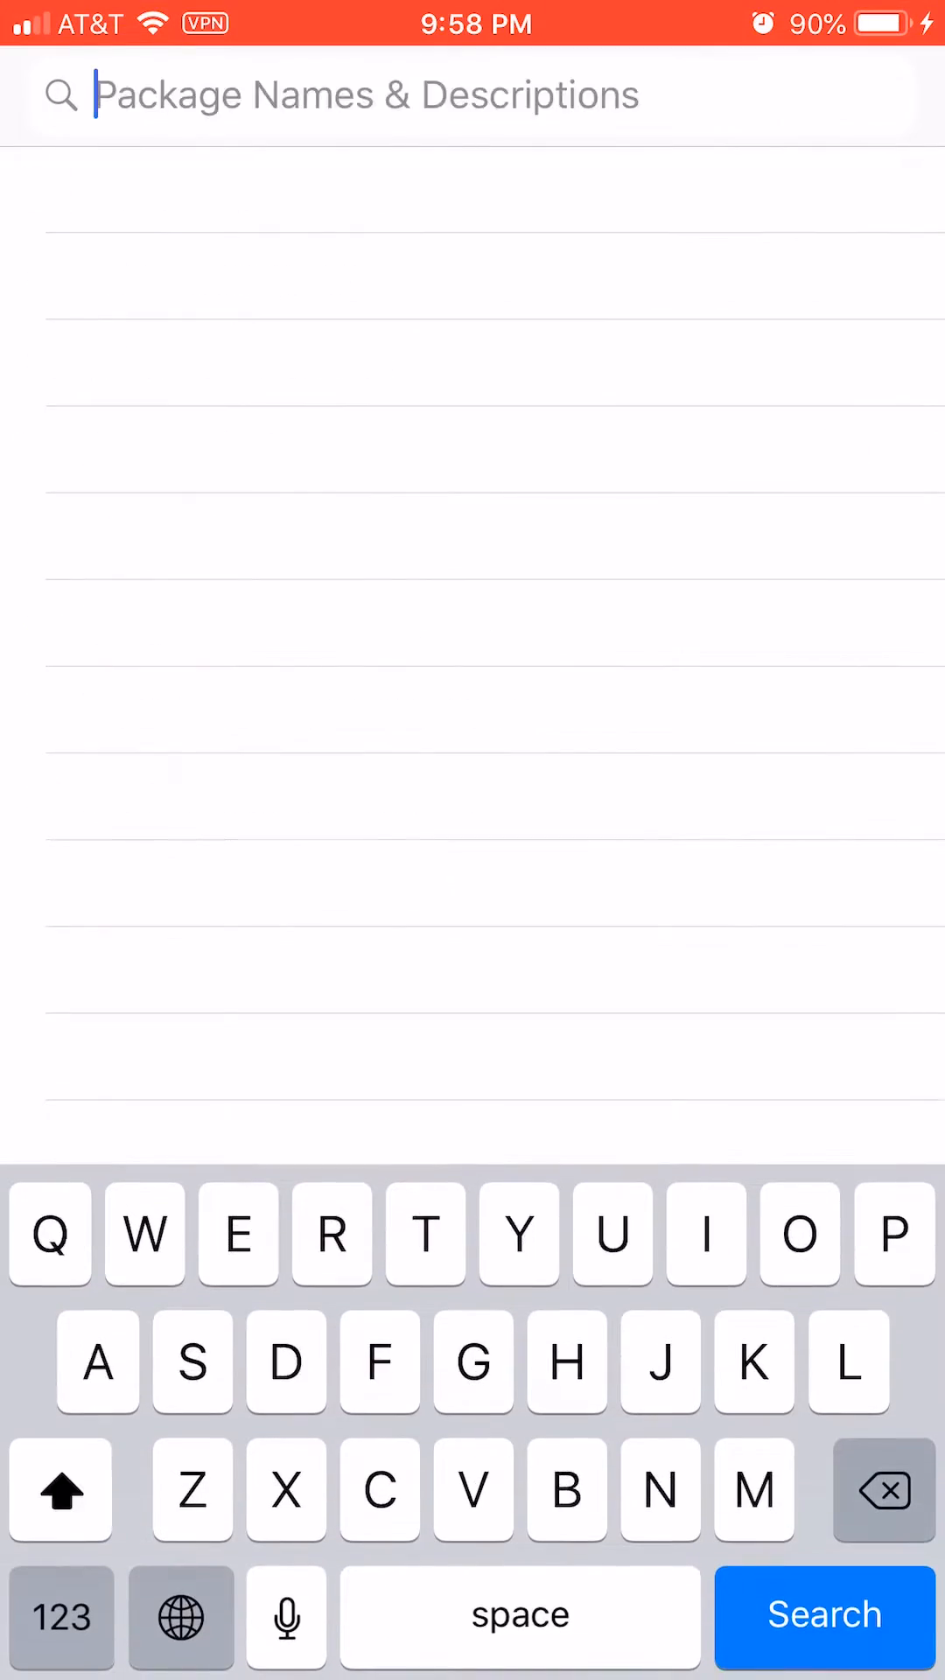
Step: Search 'Flex', confirm Flex 3 is installed without modifying it, and return Home
{"action": "type", "text": "Flex 3"}
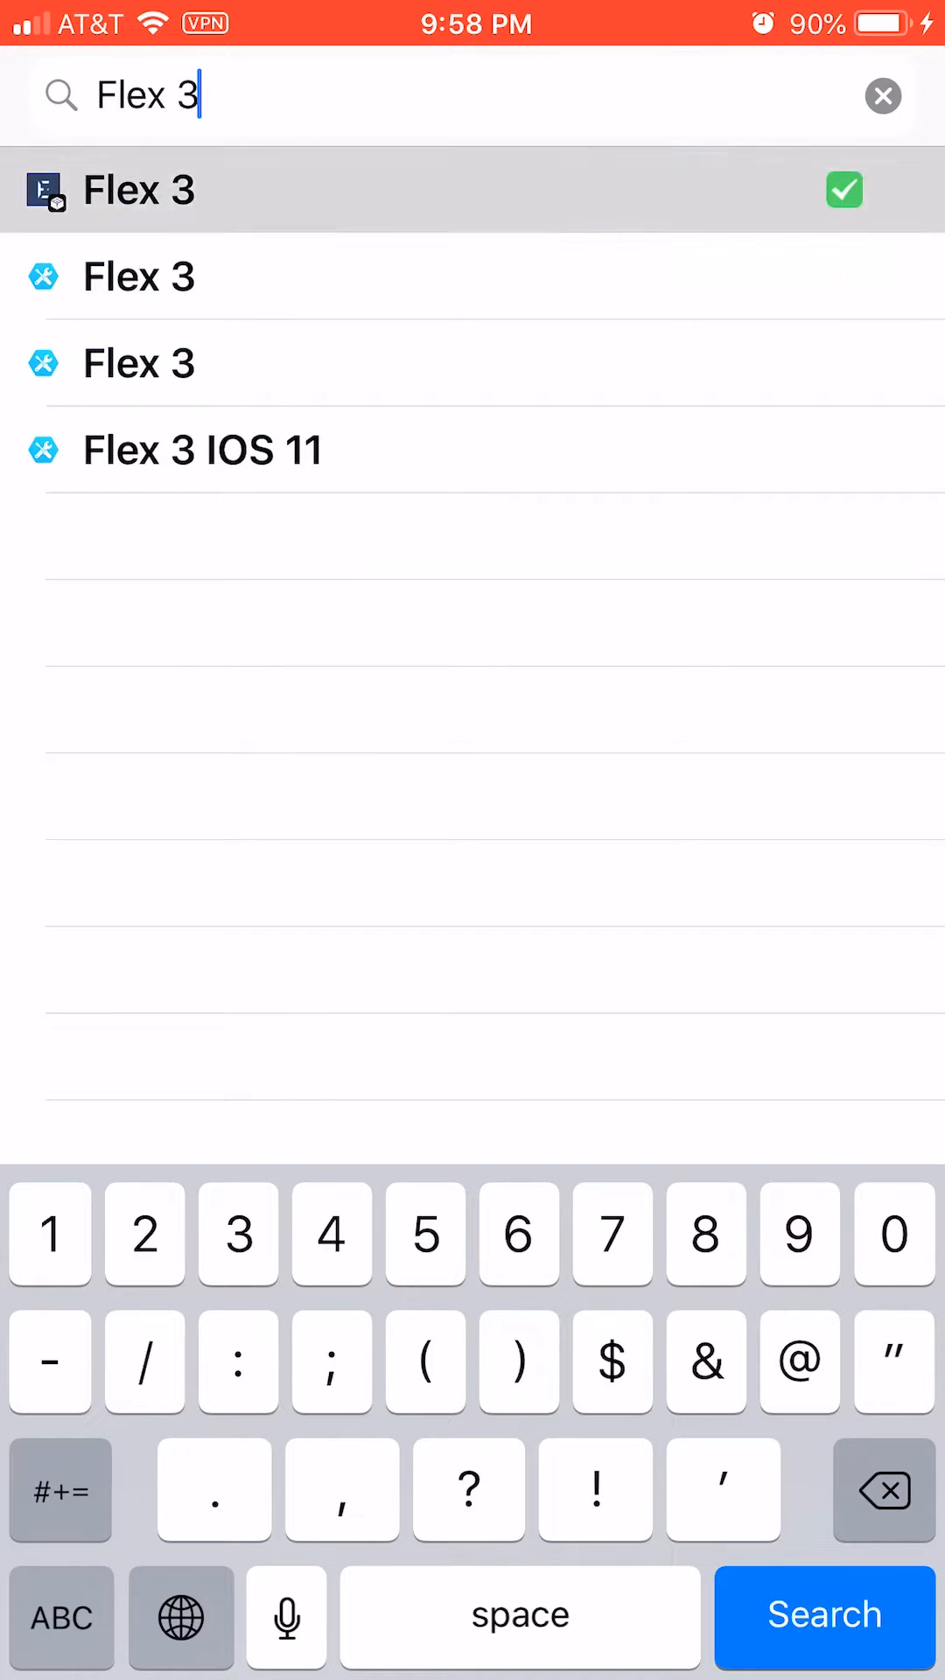
{"action": "left_click", "coordinate": [140, 189]}
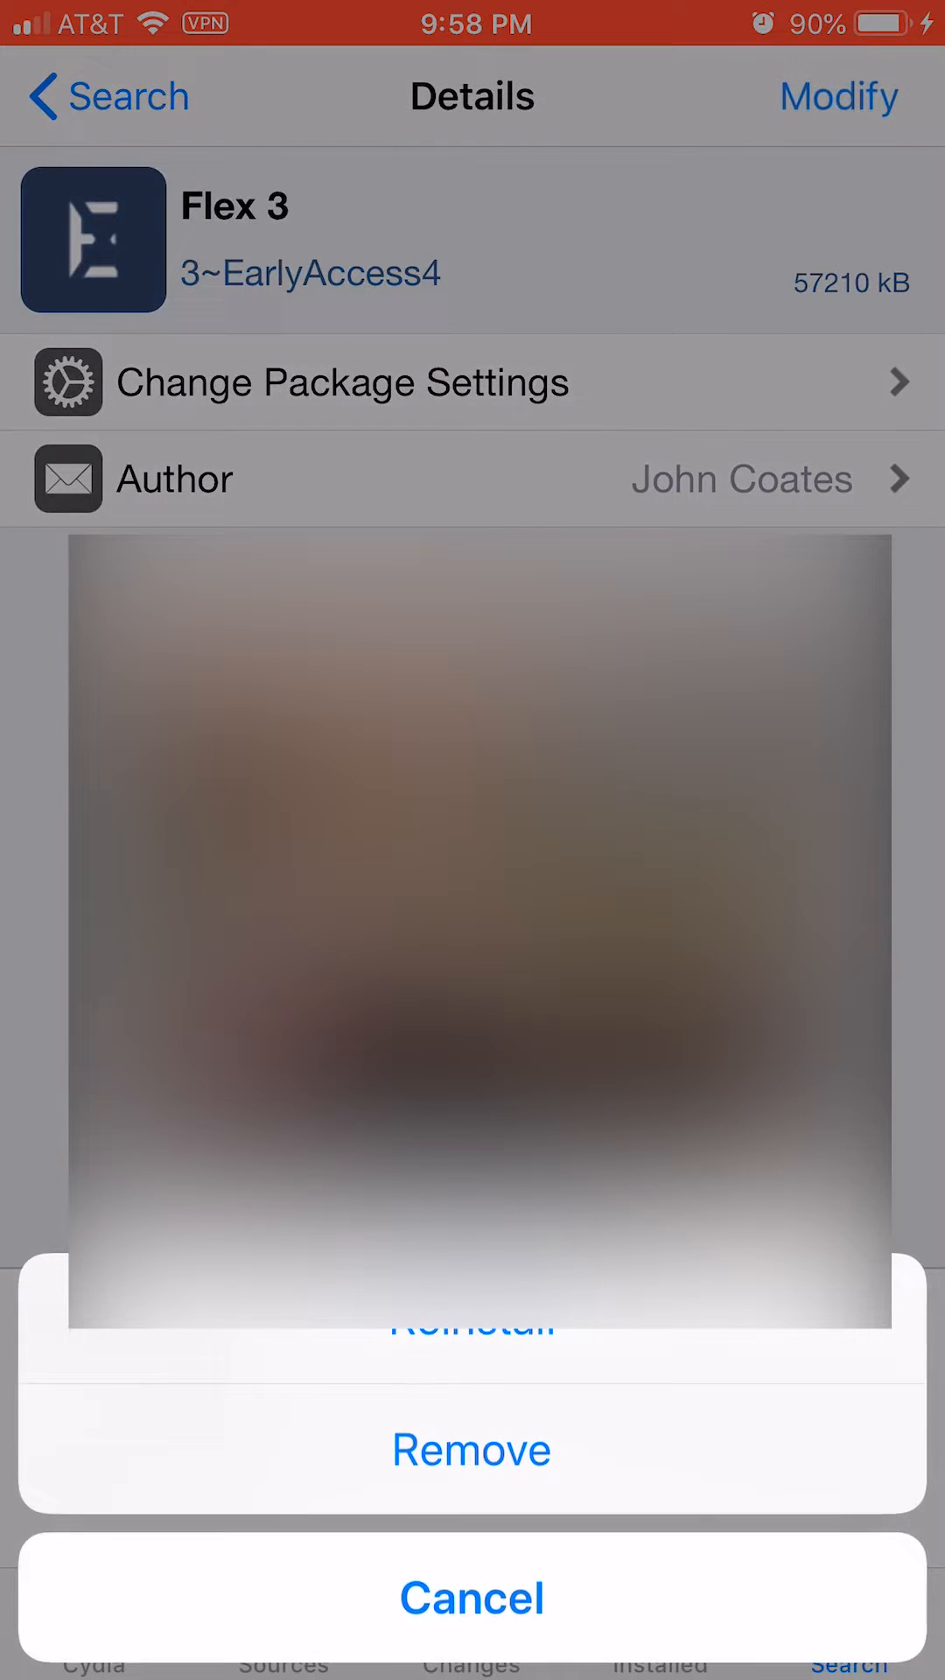
{"action": "left_click", "coordinate": [470, 1596]}
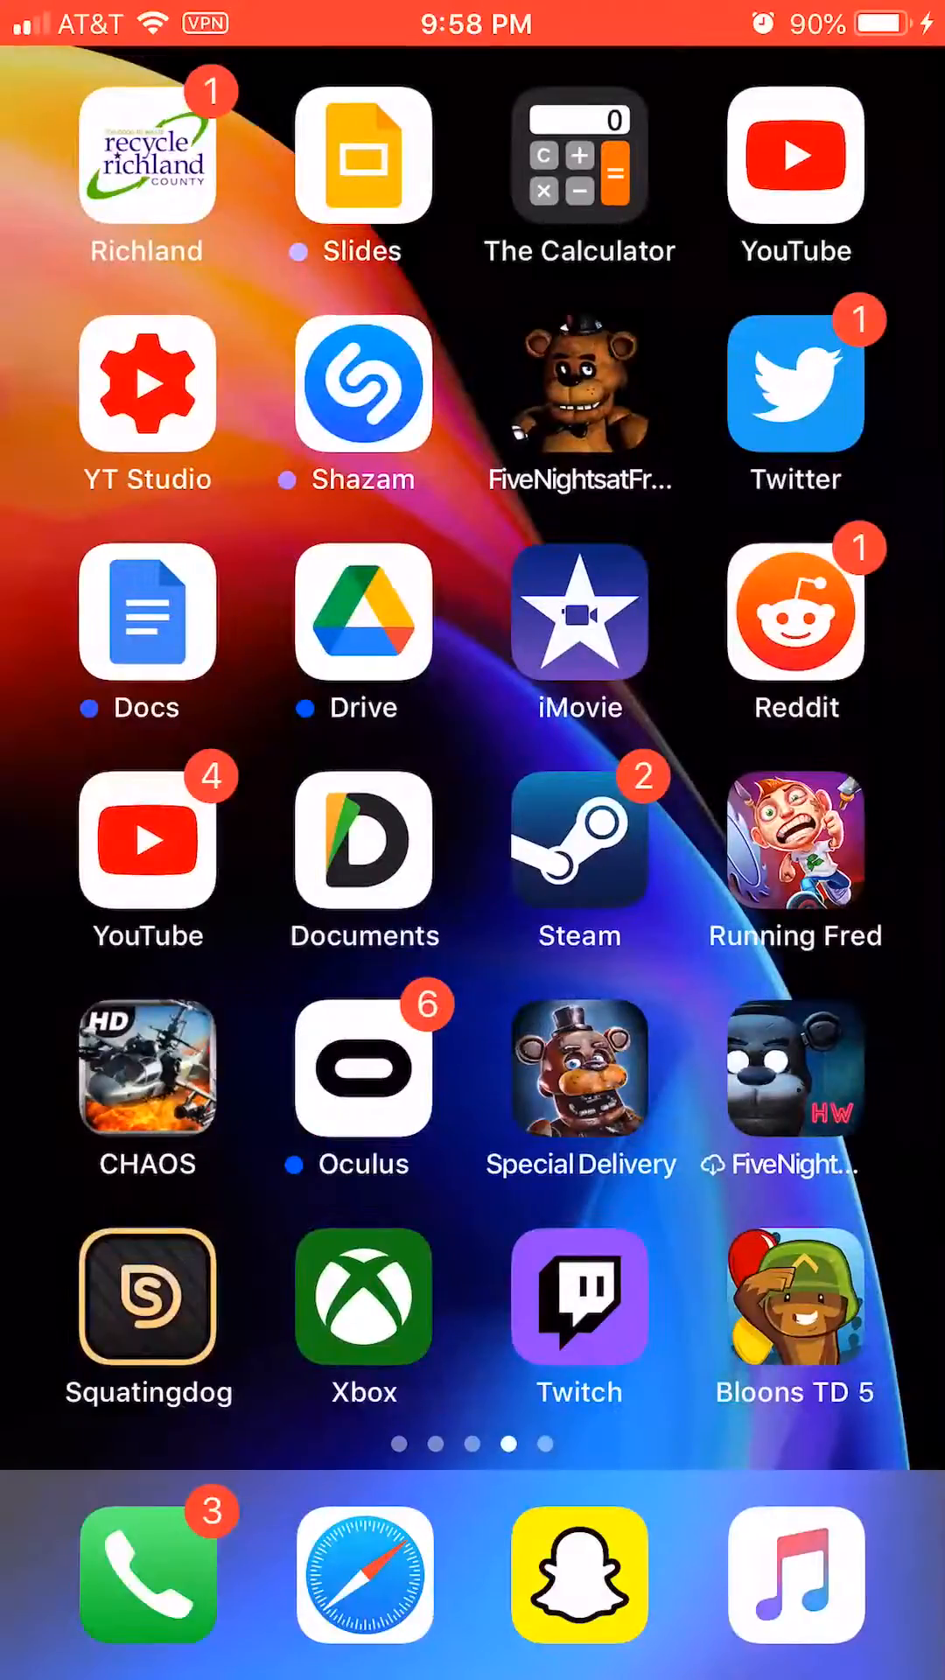
{"action": "scroll", "scroll_direction": "left", "scroll_amount": 3}
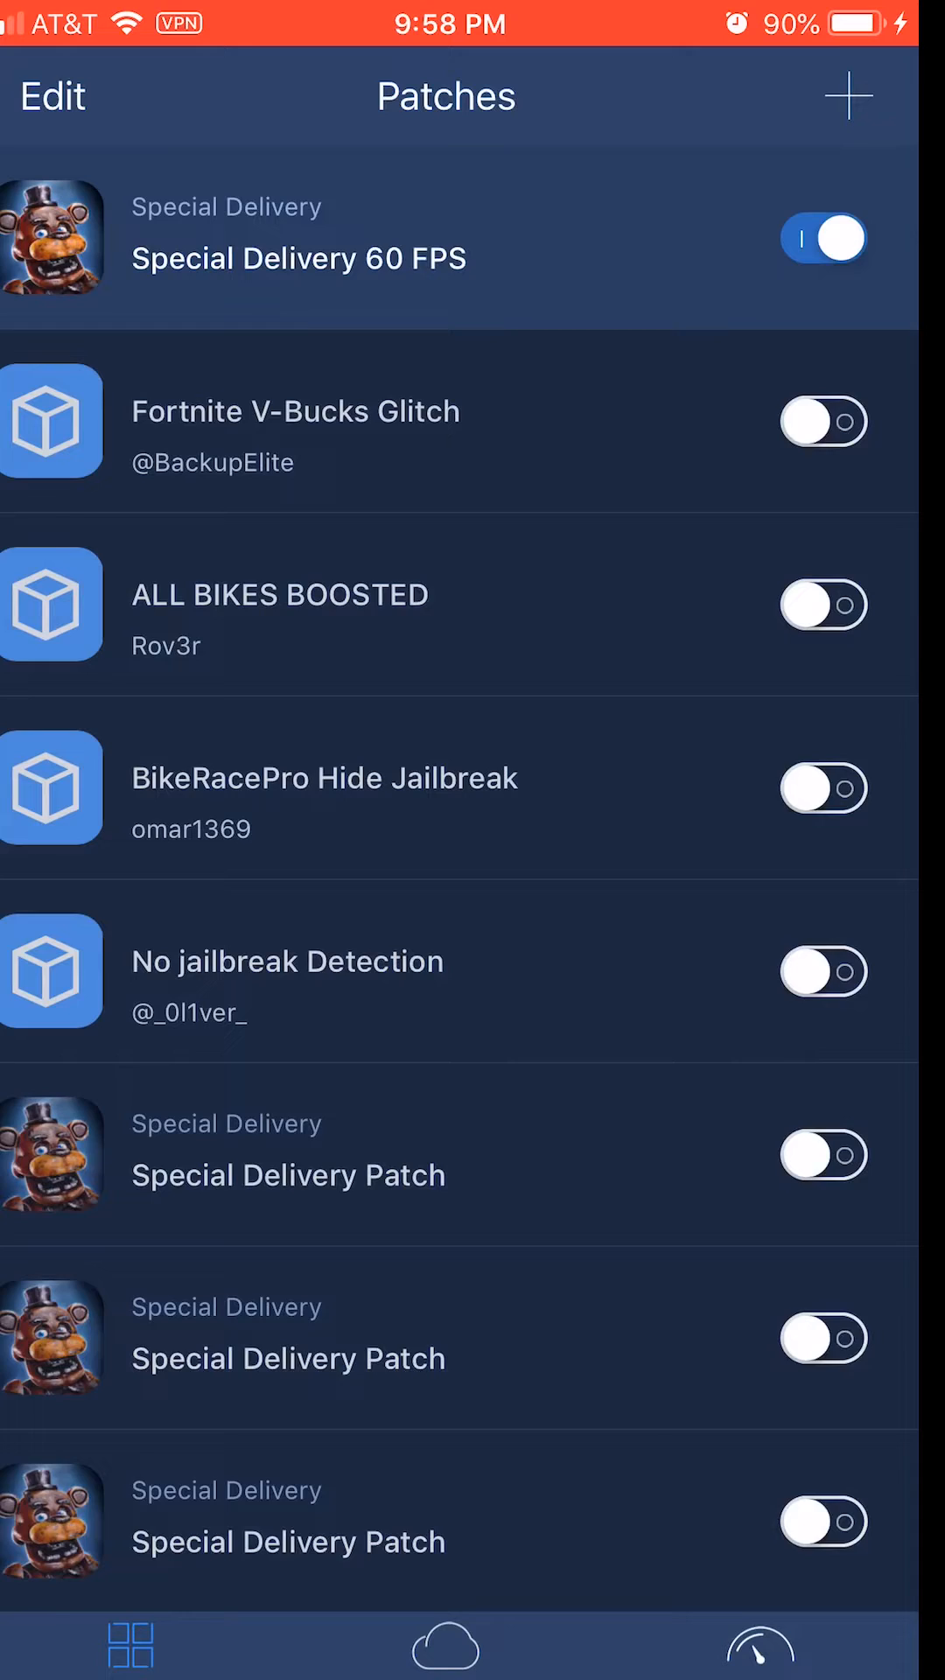
Step: Search the Flex 3 cloud for 'Special delivery' and view the Special Delivery Patch page
{"action": "left_click", "coordinate": [443, 1645]}
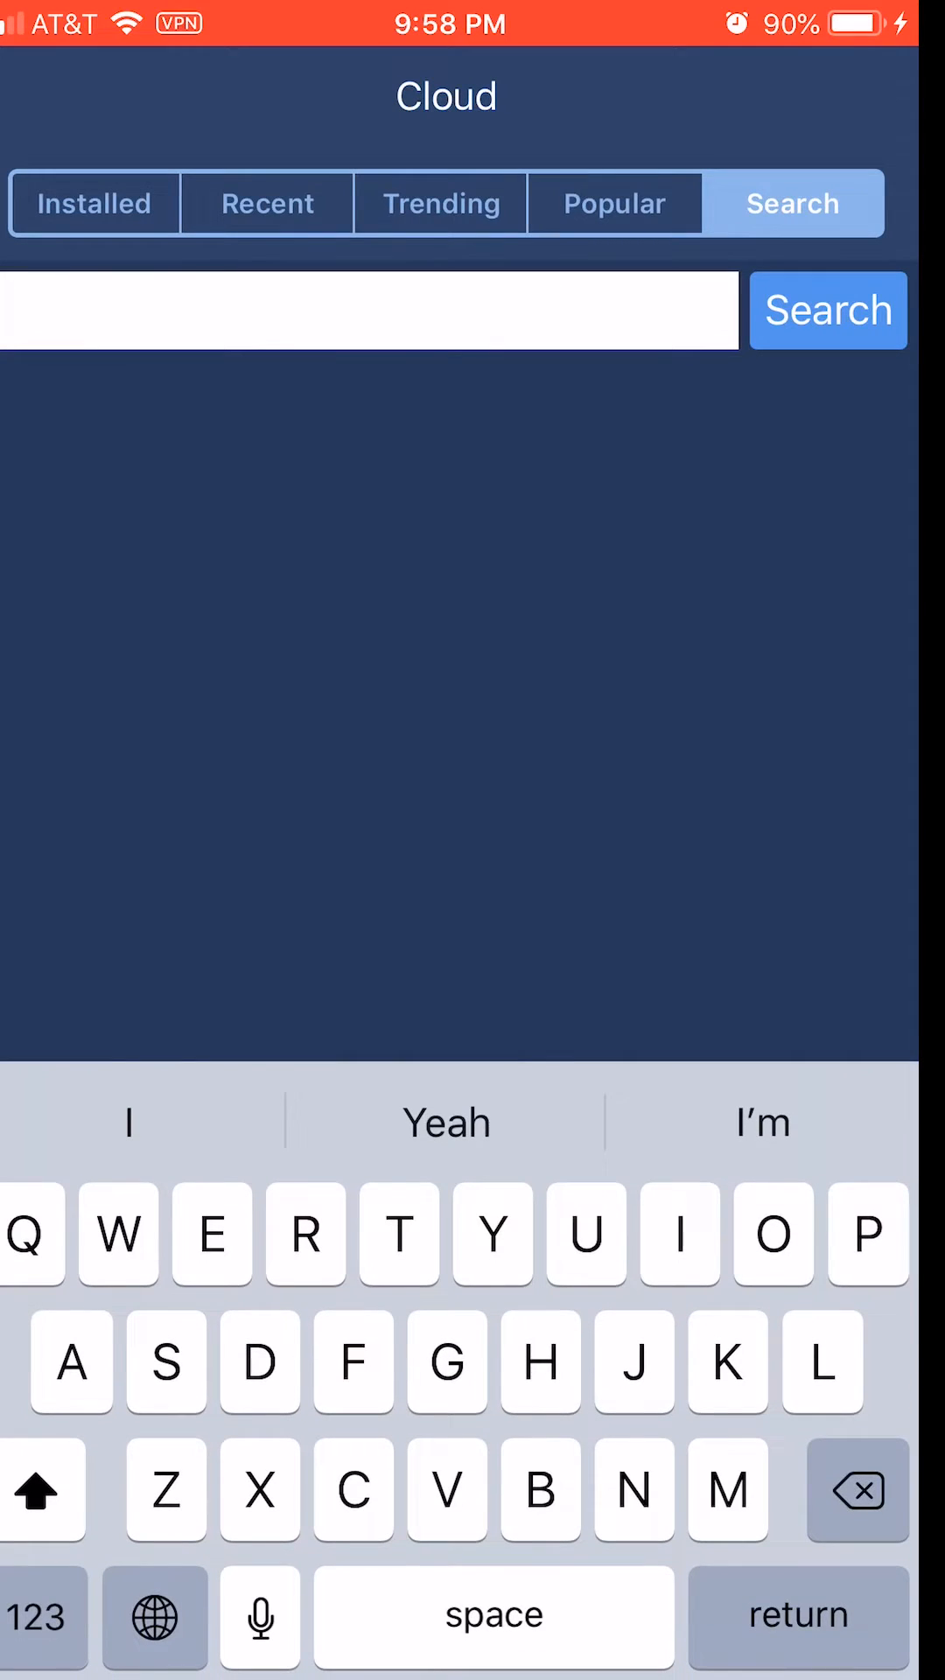
{"action": "type", "text": "pecial delivery"}
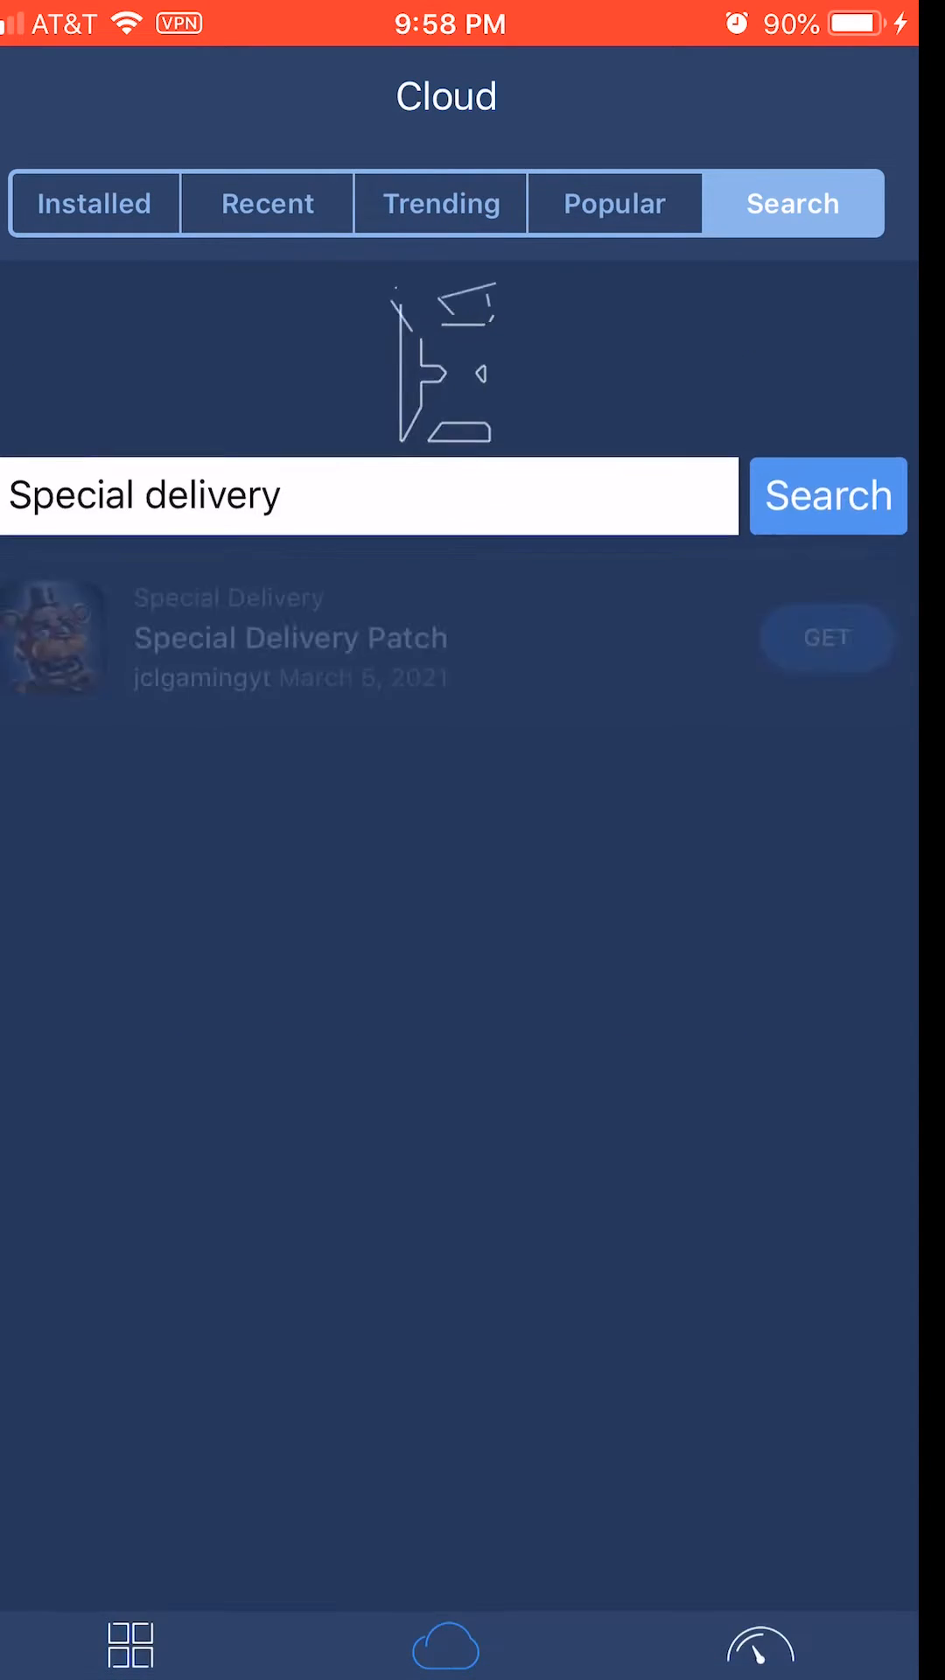
{"action": "left_click", "coordinate": [289, 637]}
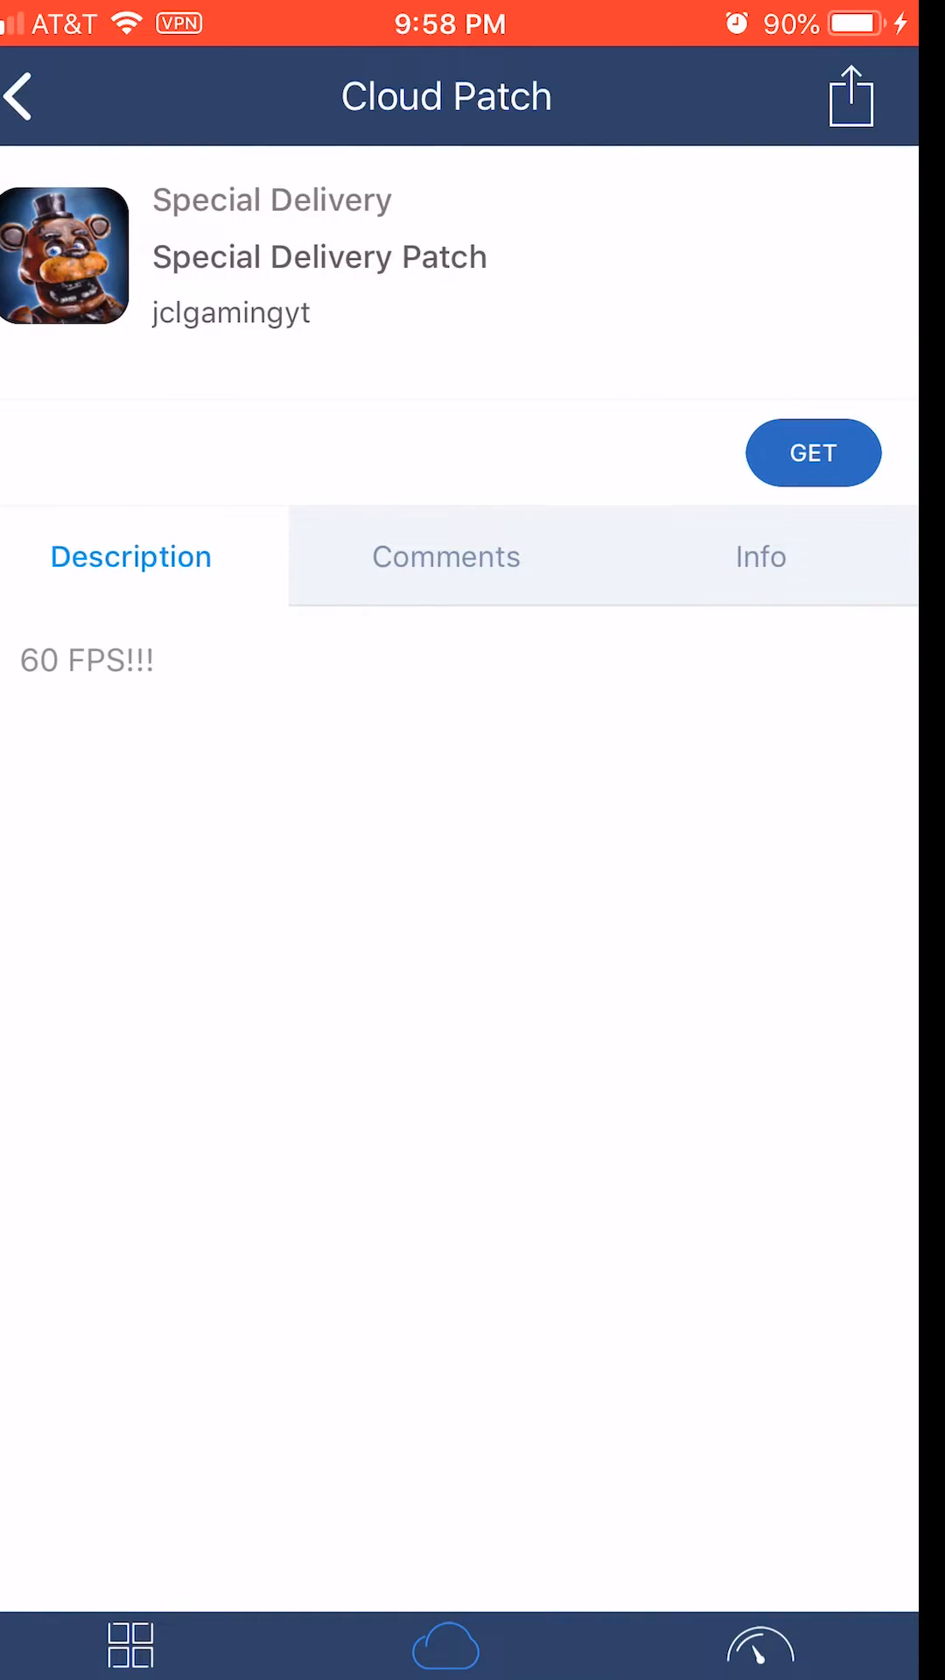
{"action": "left_click", "coordinate": [19, 95]}
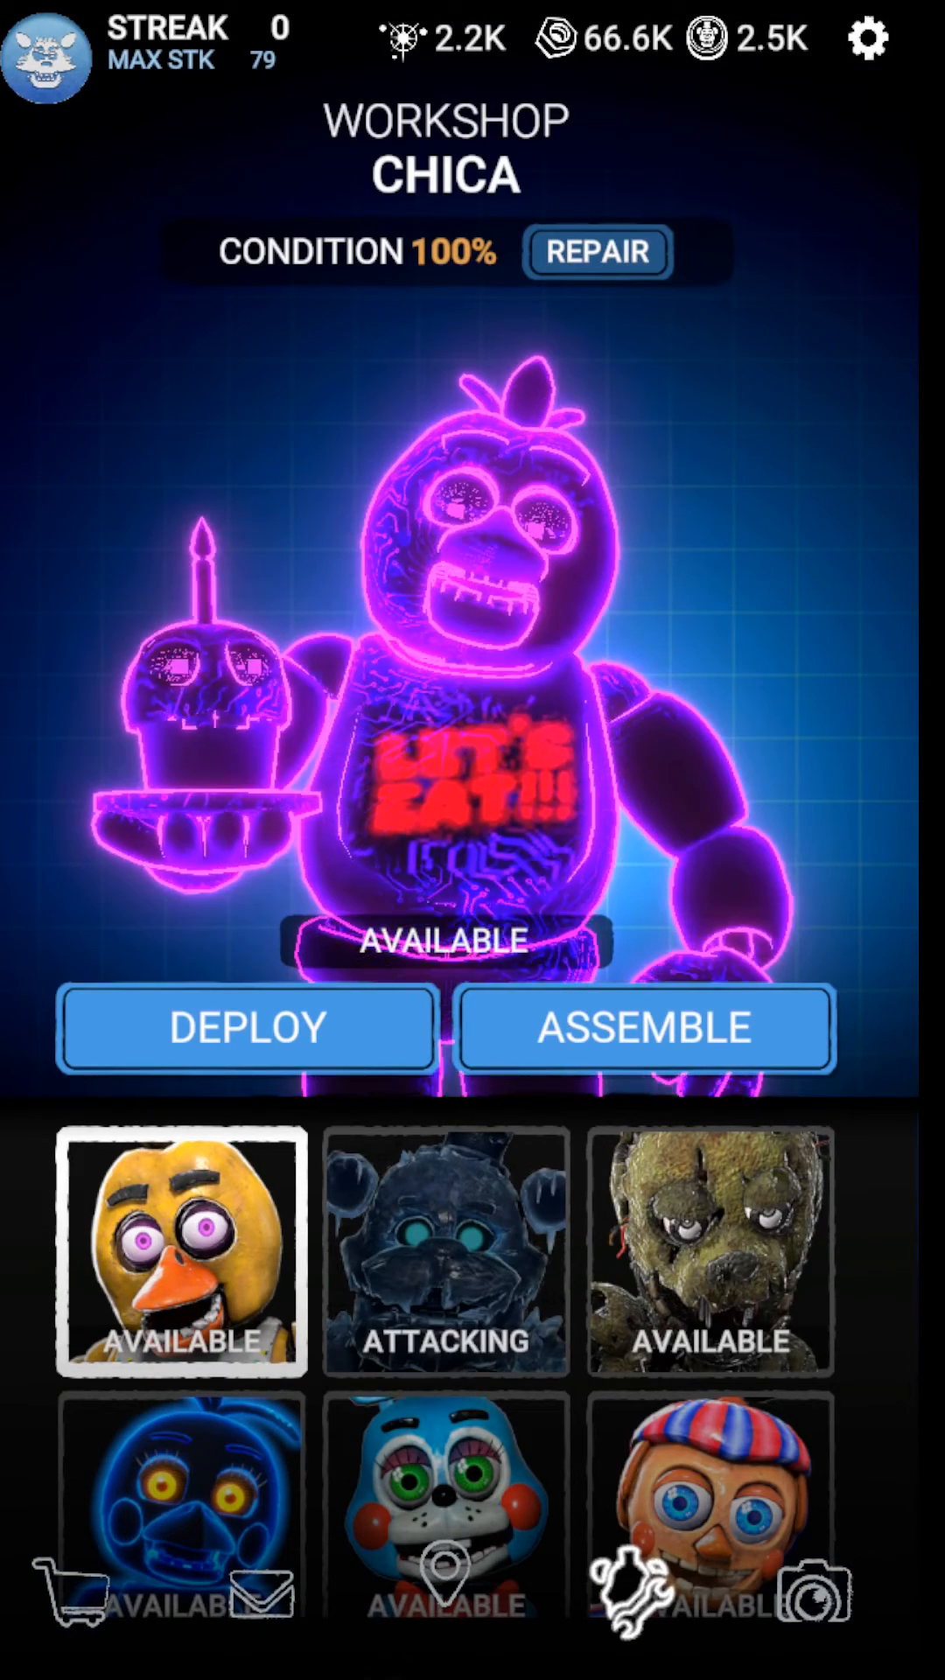
Step: Switch Special Delivery from the Chica workshop to the map view
{"action": "left_click", "coordinate": [444, 1591]}
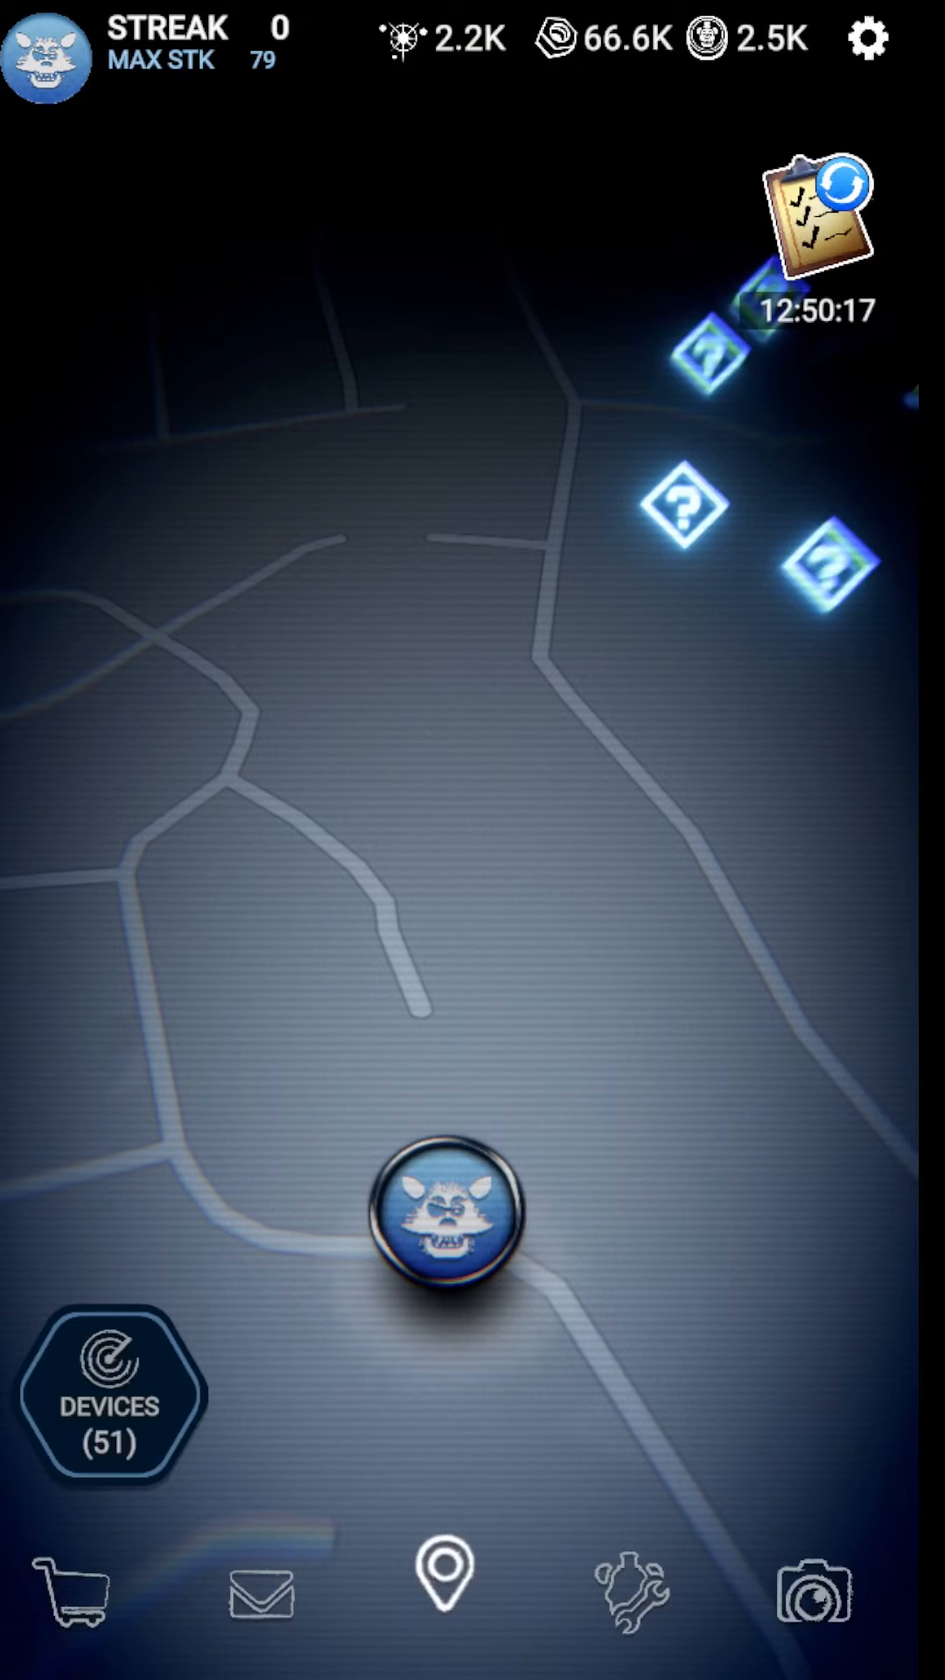